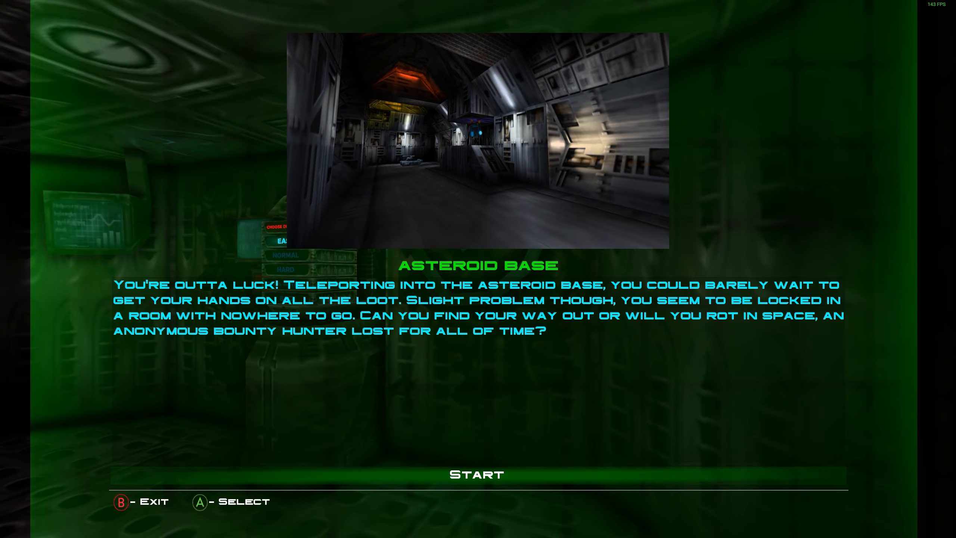
- Play through Asteroid Base to its statistics screen: 00:09:30, 95/97 kills, 2/2 secrets, 10/10 gold
left_click(476, 474)
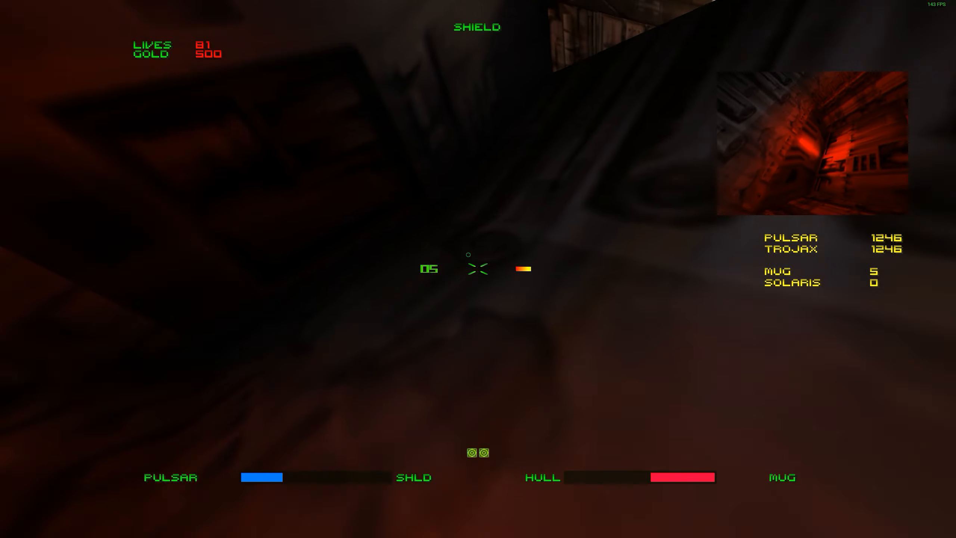
left_click(478, 269)
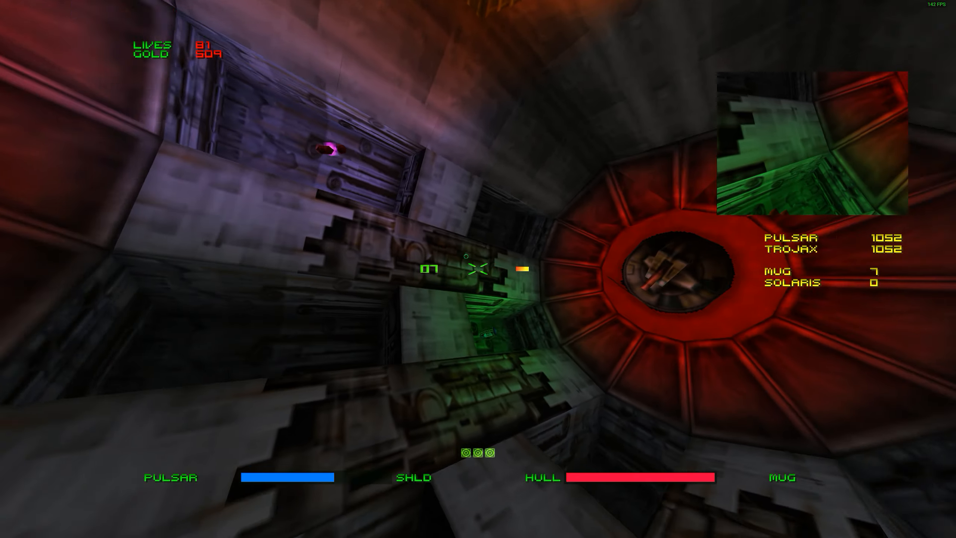
left_click(478, 269)
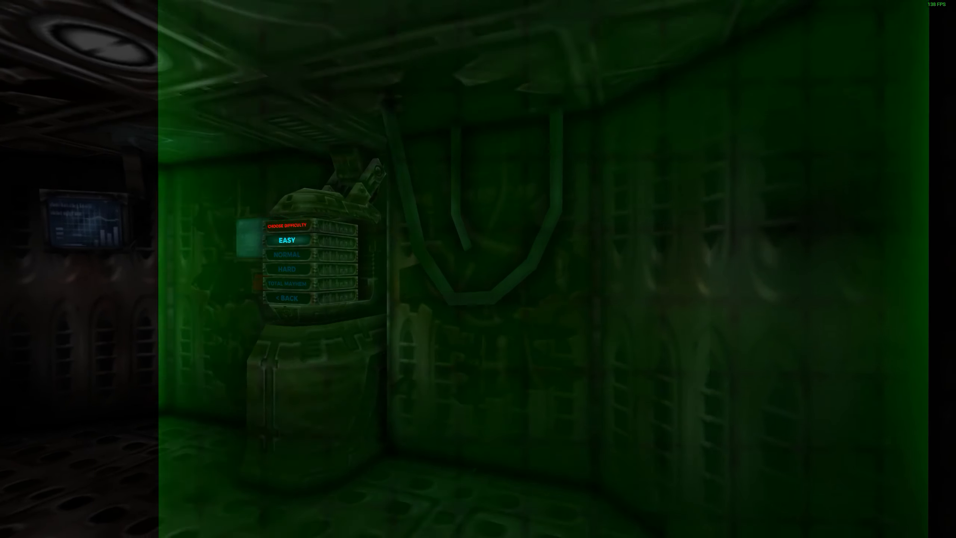
left_click(286, 240)
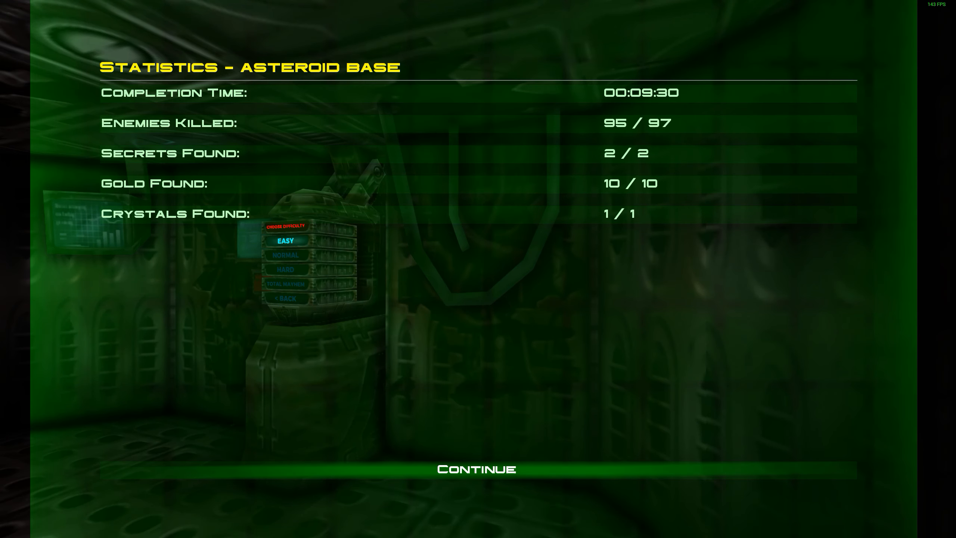